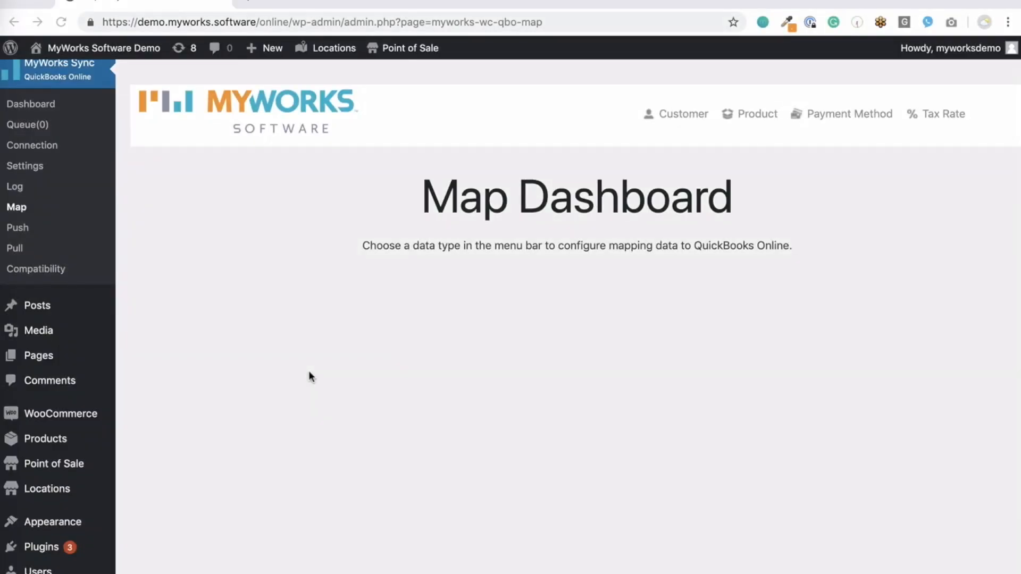
mouse_move(216, 319)
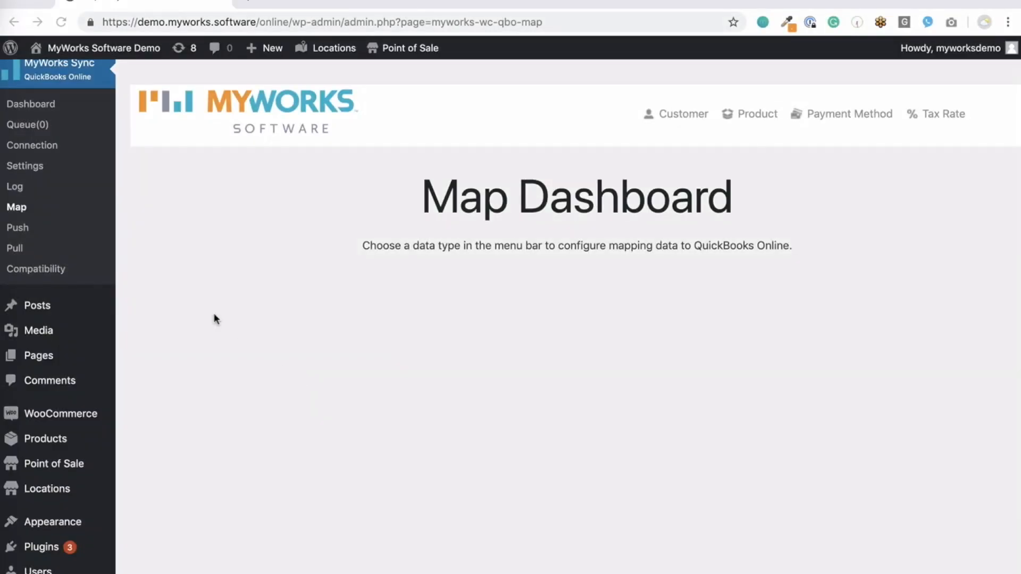
mouse_move(14, 187)
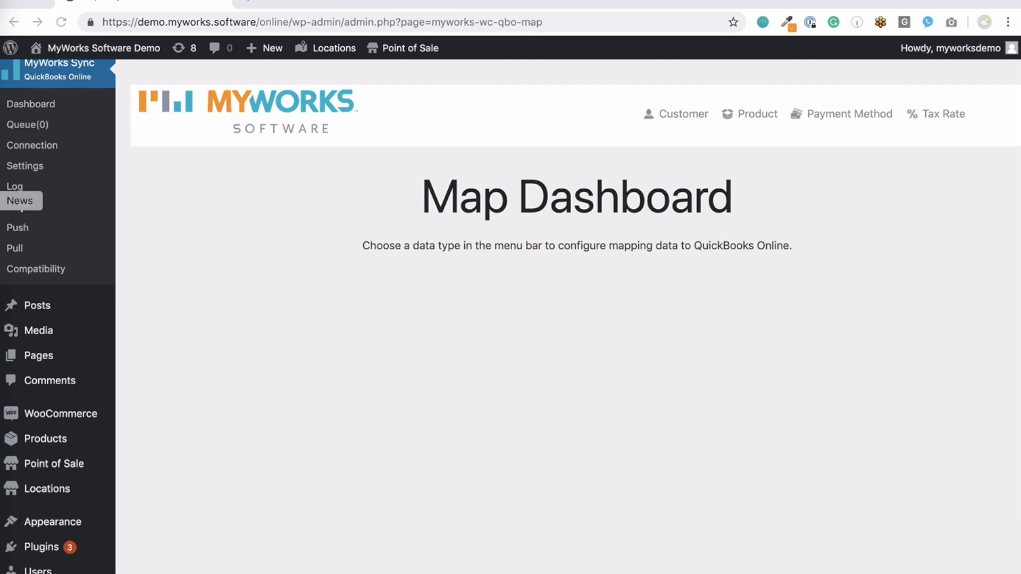
mouse_move(17, 207)
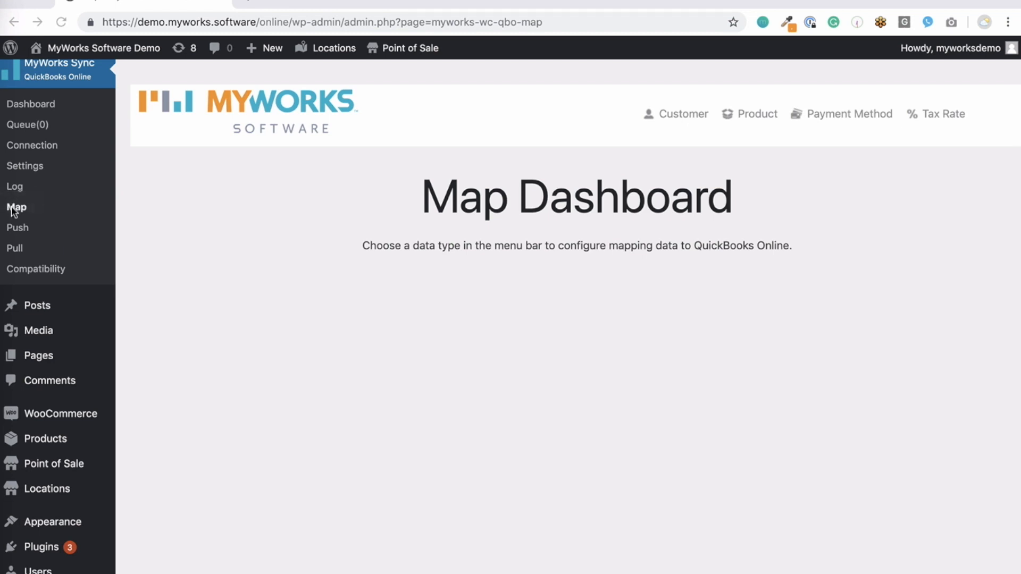
mouse_move(519, 218)
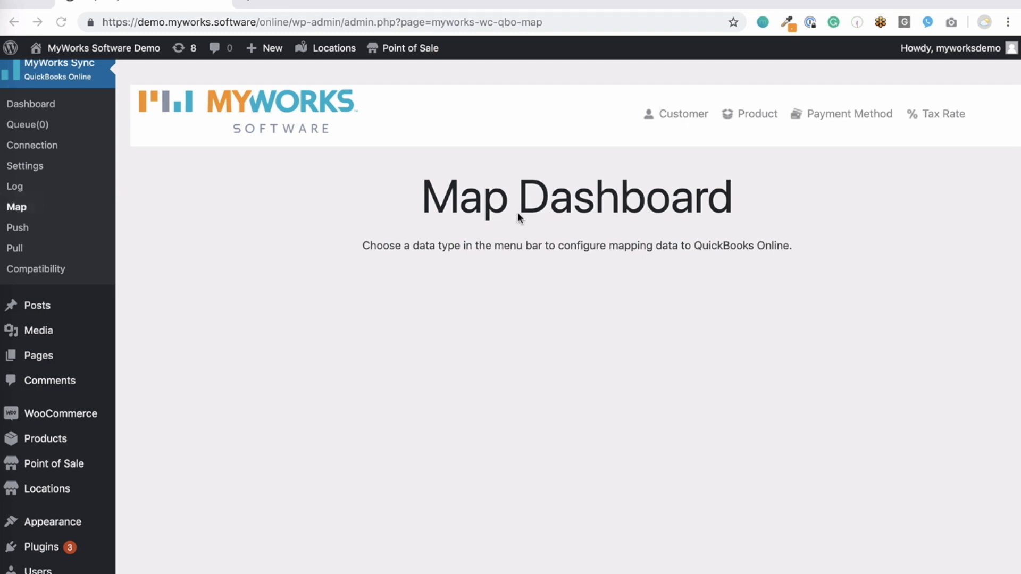
mouse_move(767, 171)
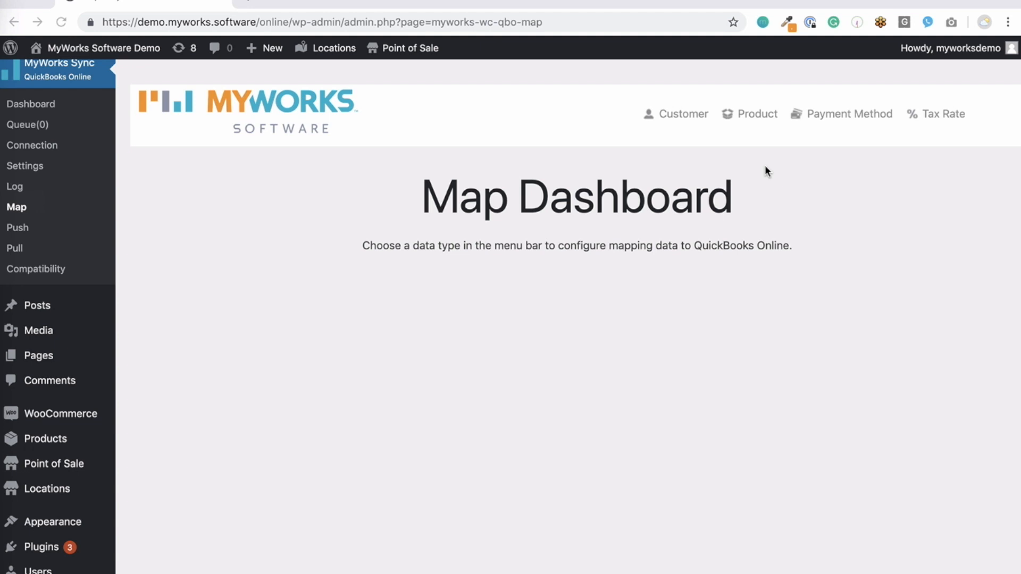
mouse_move(682, 121)
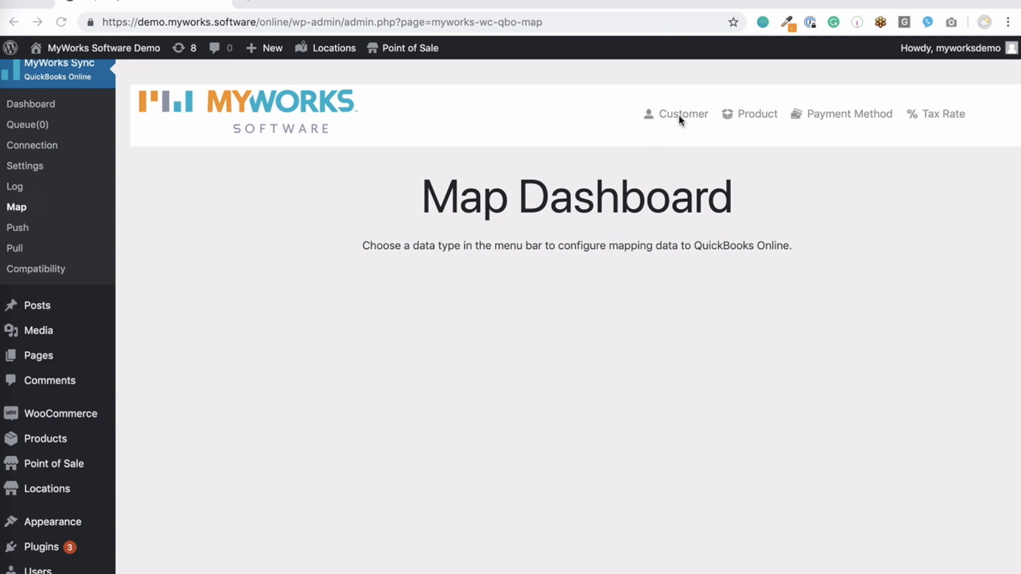
- Open the Customer mapping page from the Map Dashboard's top menu
left_click(682, 114)
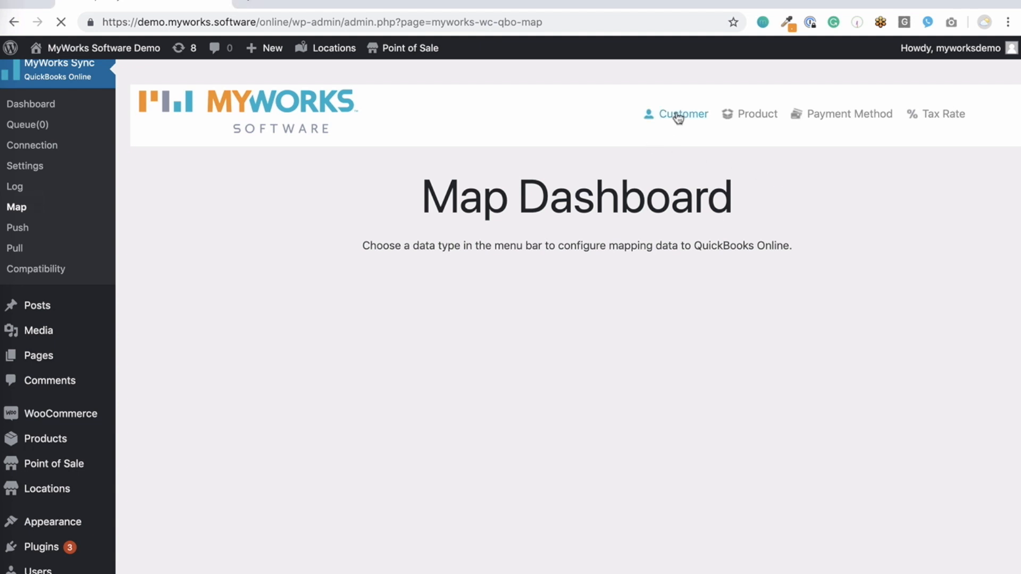
left_click(682, 114)
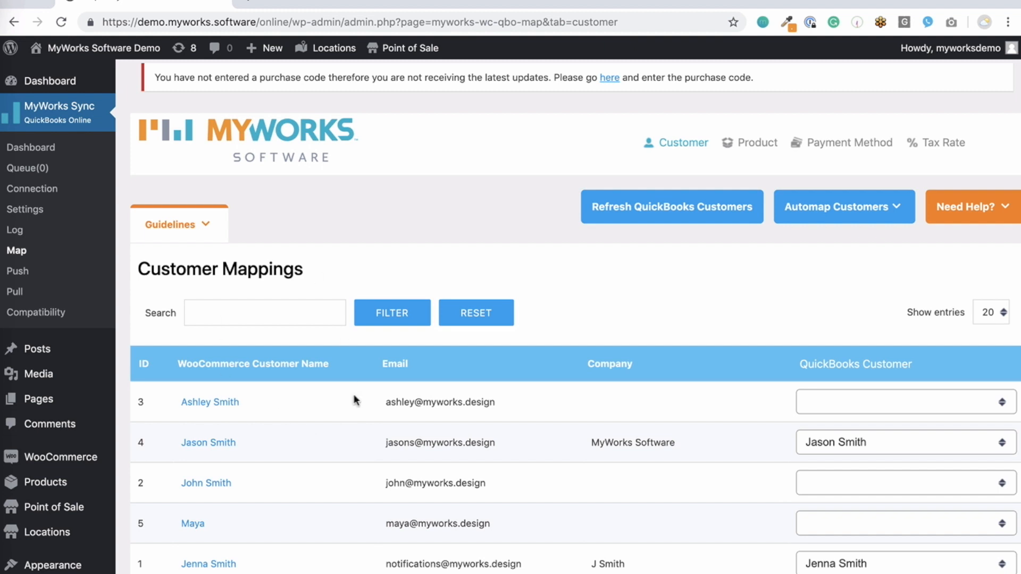
mouse_move(269, 439)
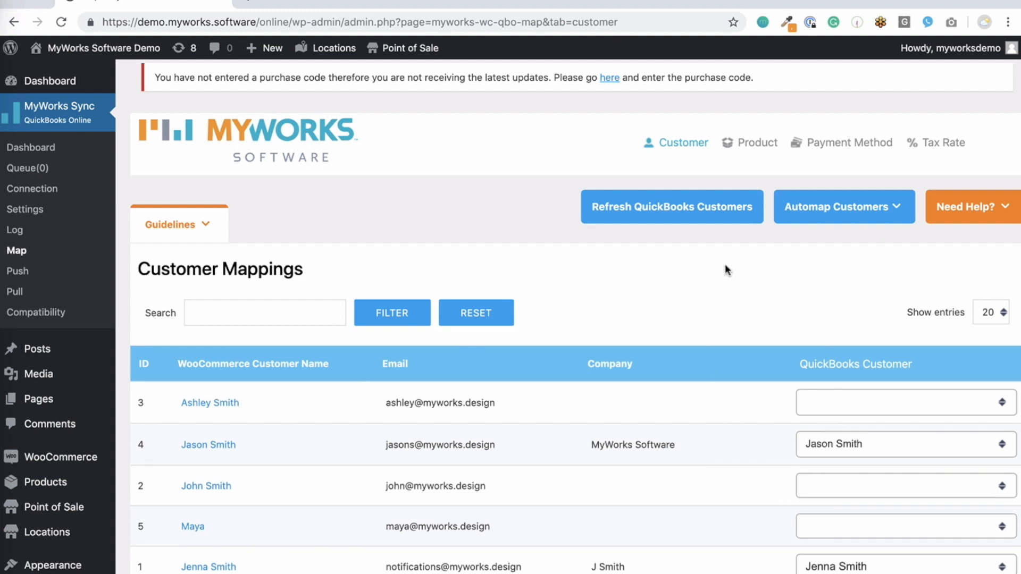
mouse_move(713, 339)
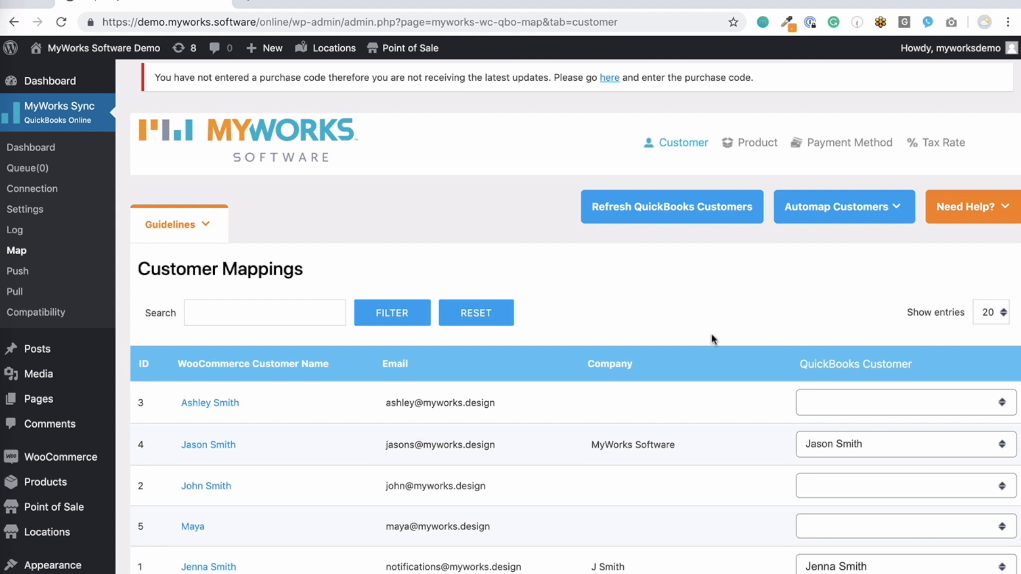
mouse_move(622, 339)
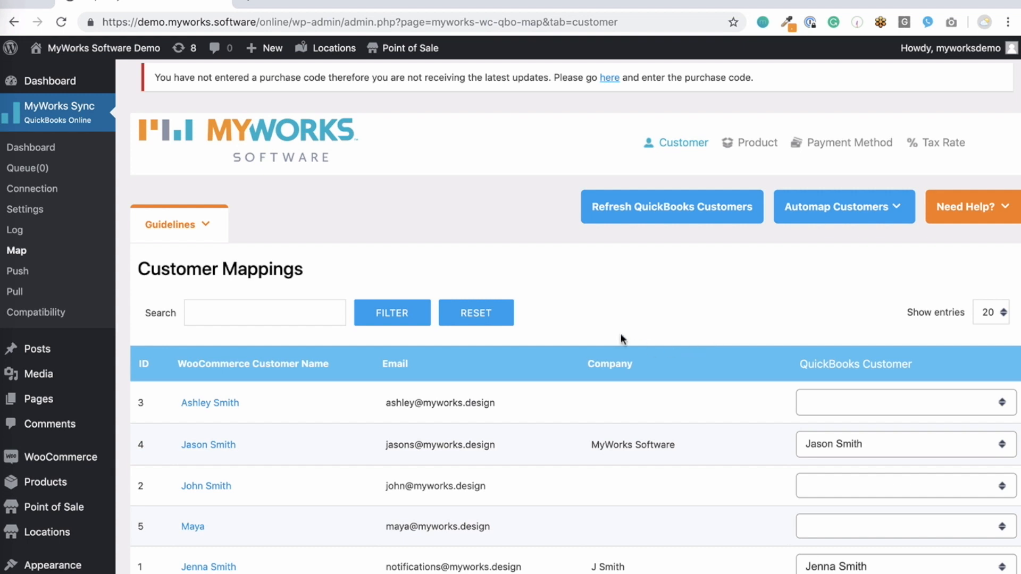
scroll("down", 3)
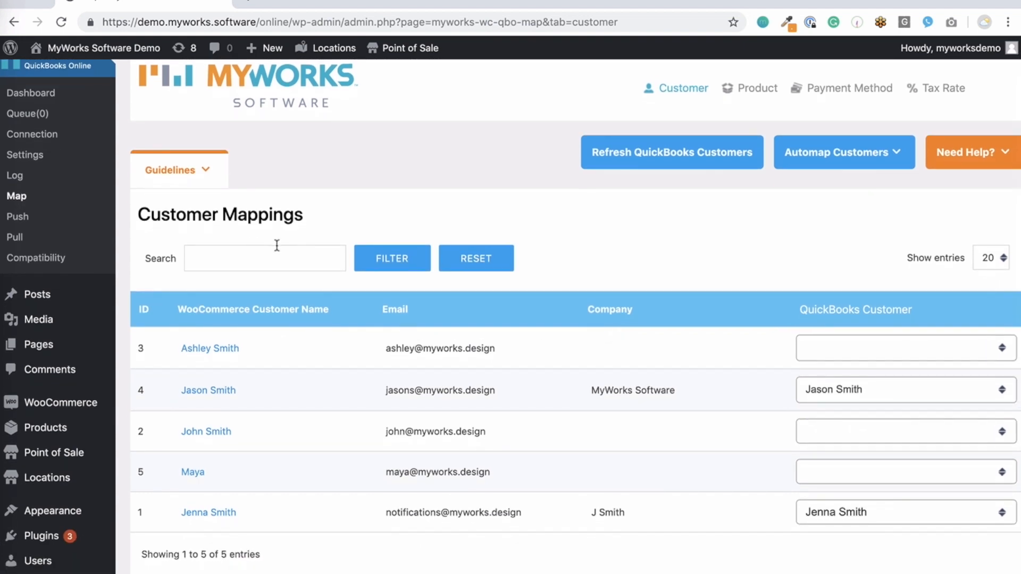
mouse_move(290, 290)
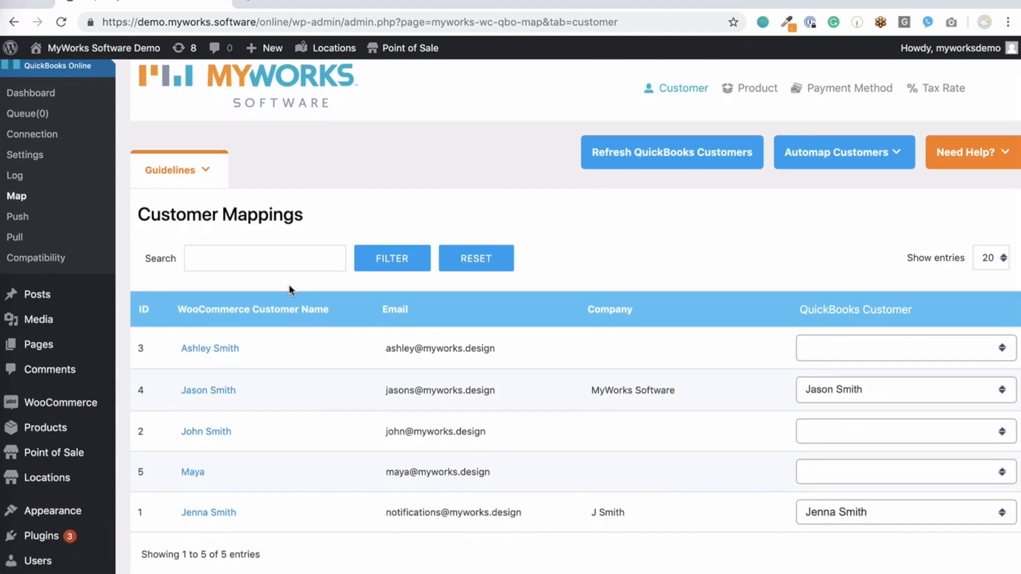
mouse_move(892, 363)
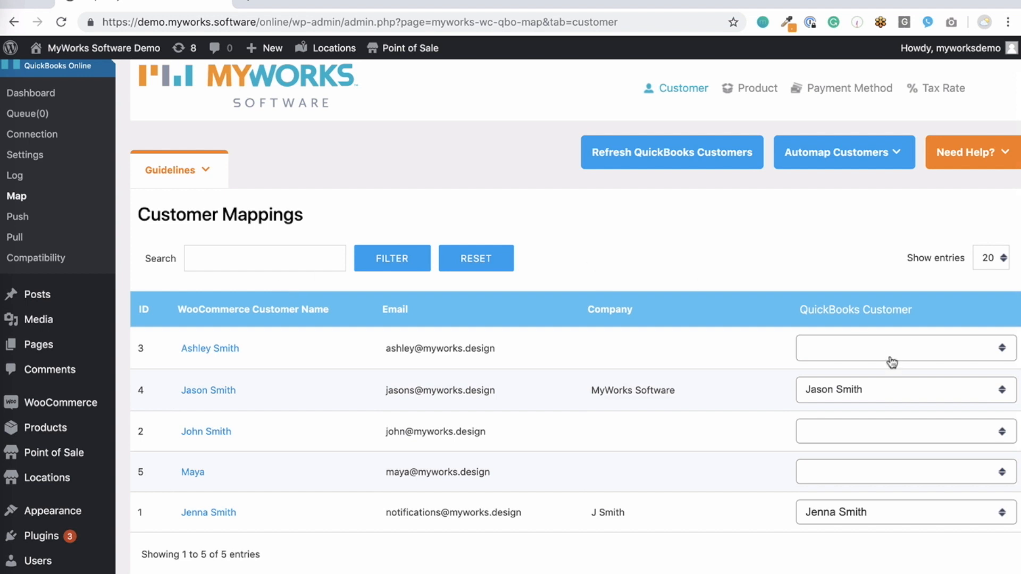
left_click(905, 348)
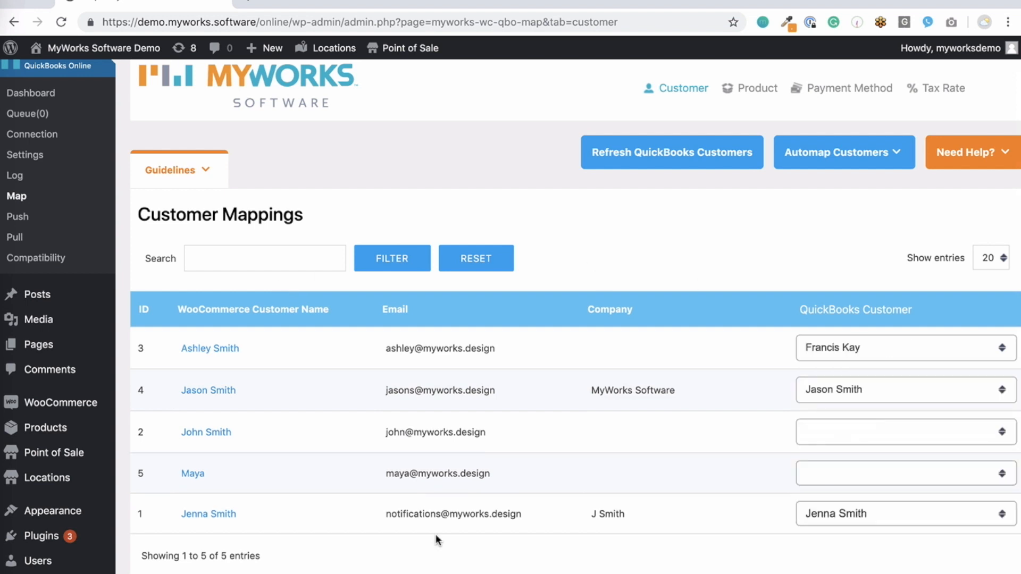
scroll("down", 3)
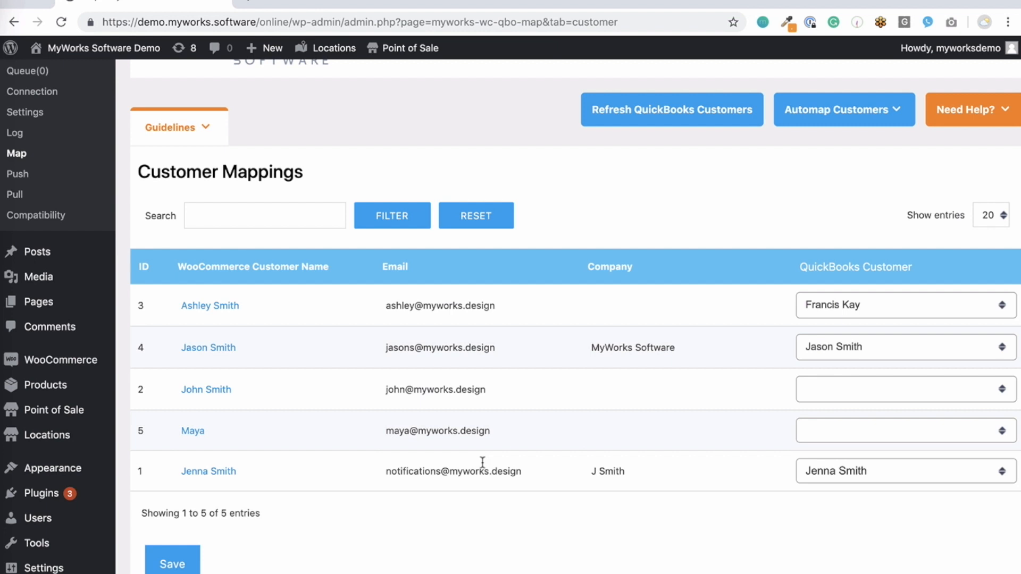
scroll("up", 3)
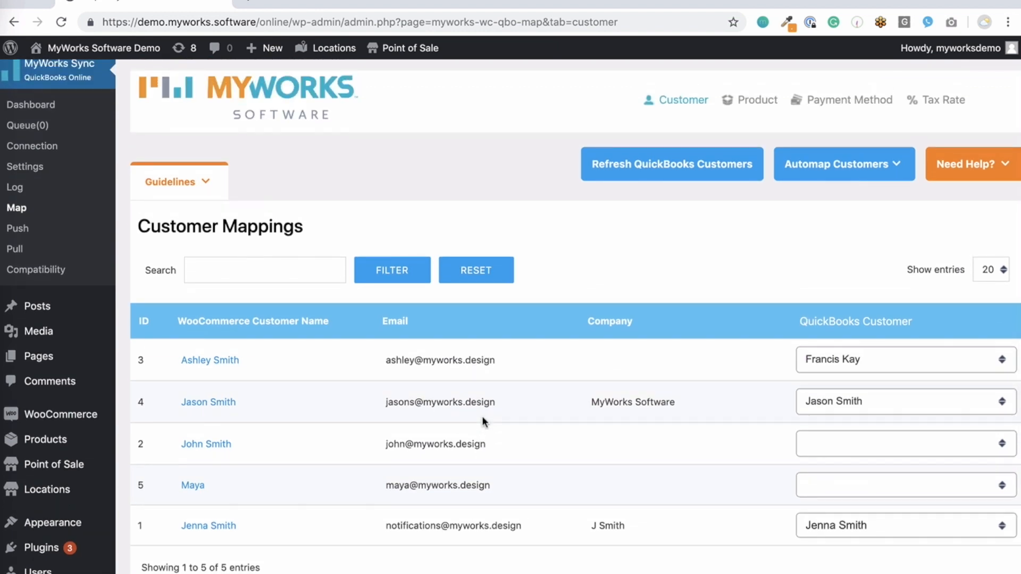
left_click(844, 164)
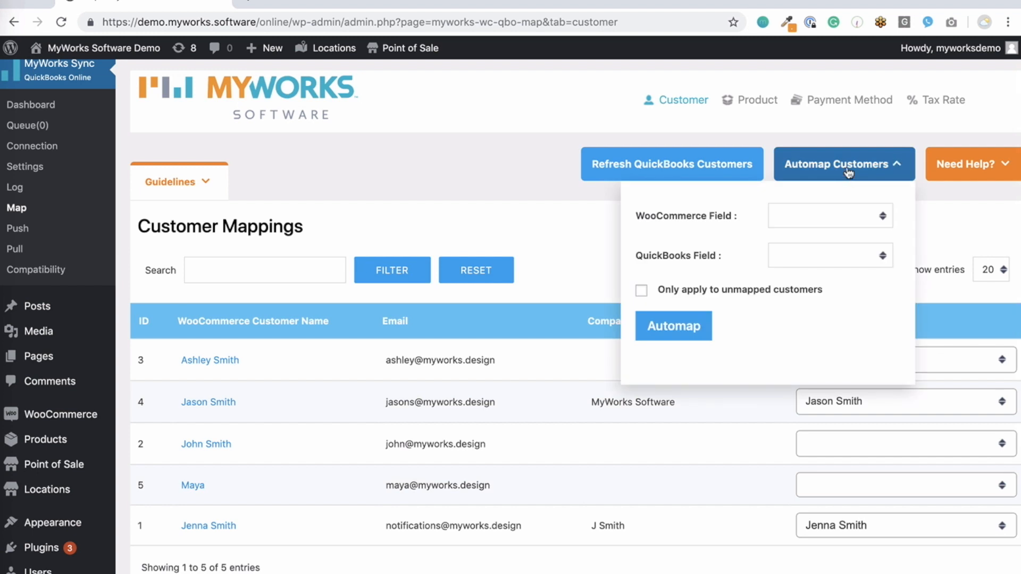
left_click(830, 216)
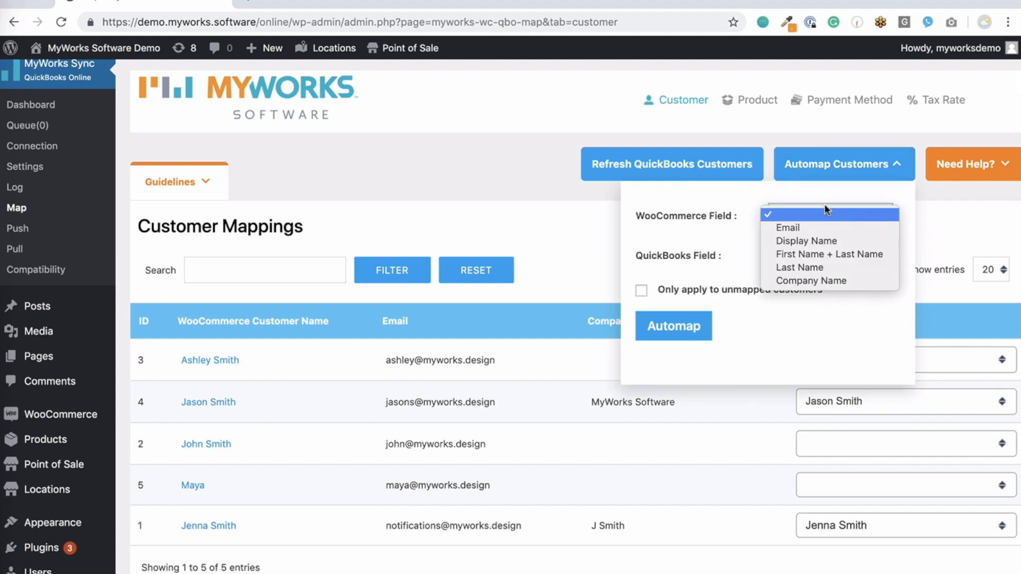
mouse_move(818, 227)
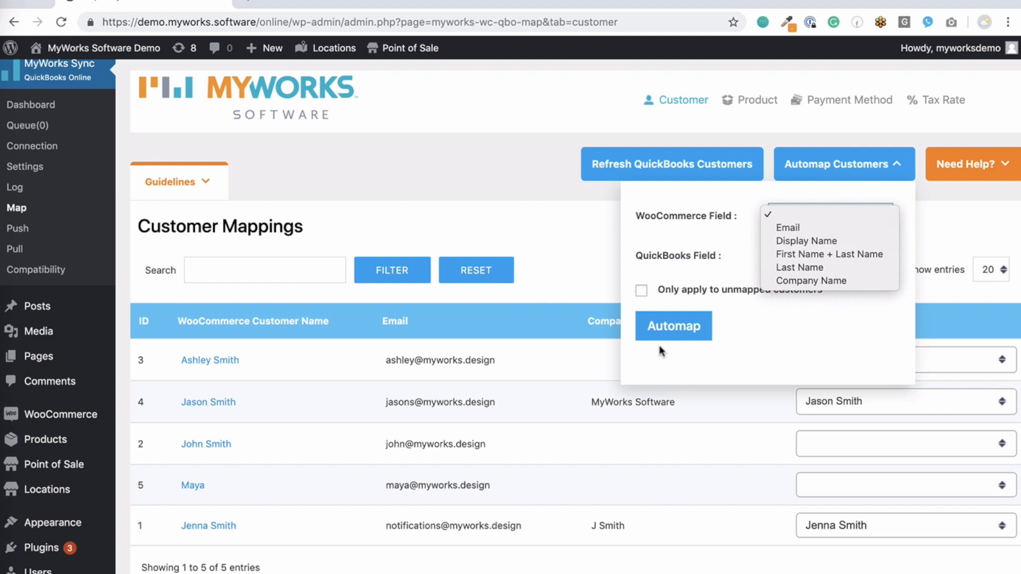
mouse_move(565, 247)
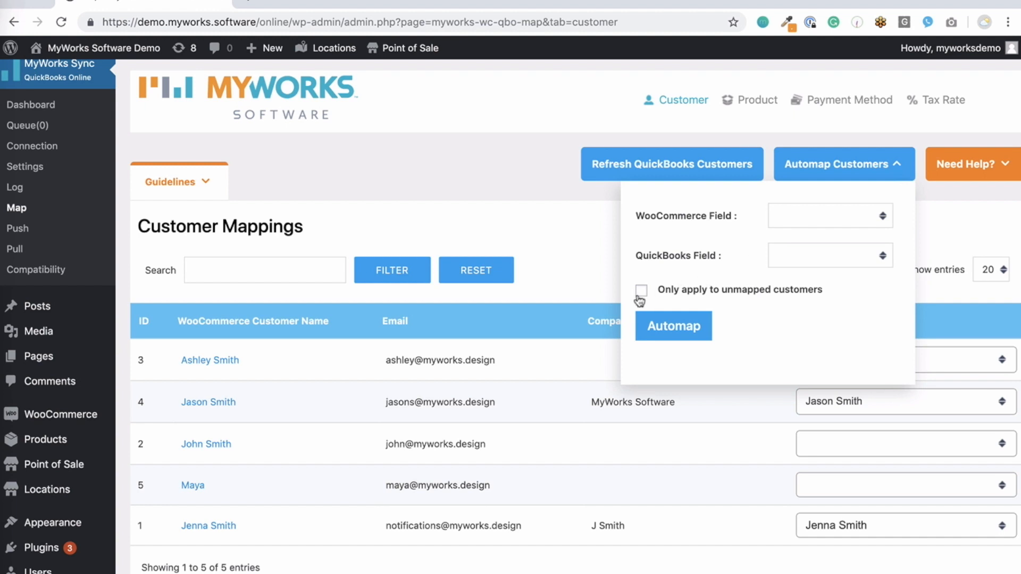
left_click(642, 291)
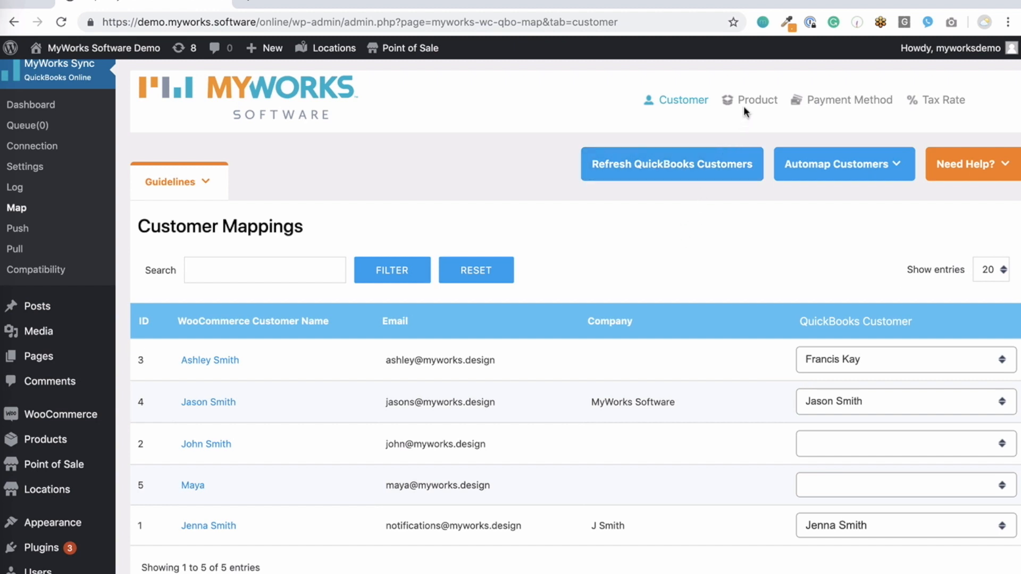
left_click(755, 100)
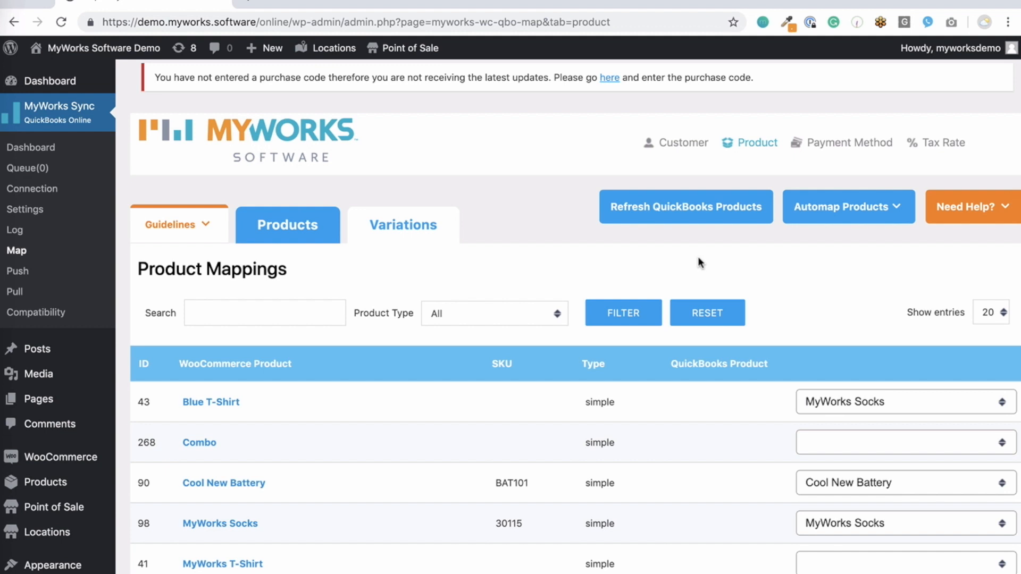
mouse_move(707, 313)
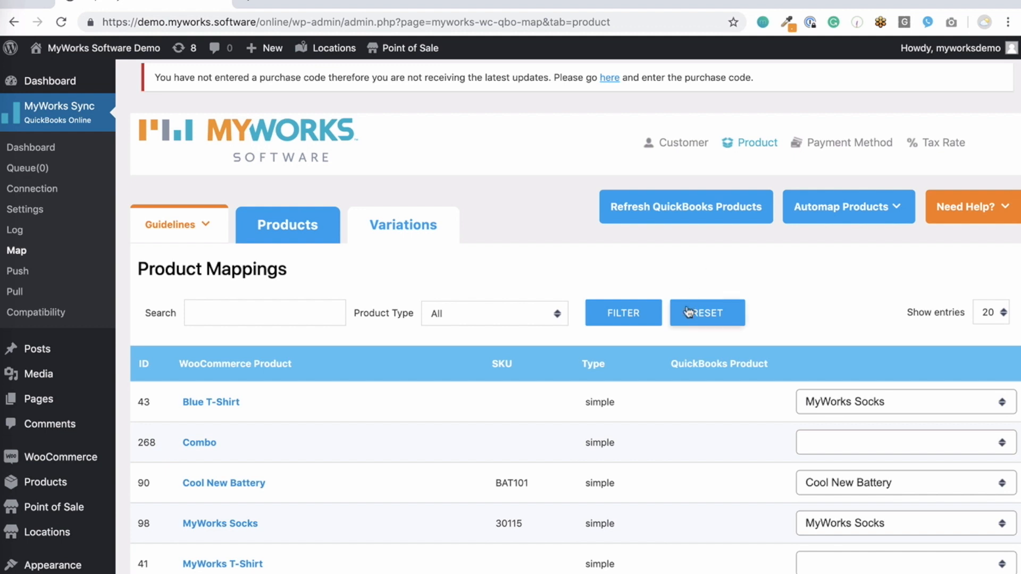
mouse_move(847, 460)
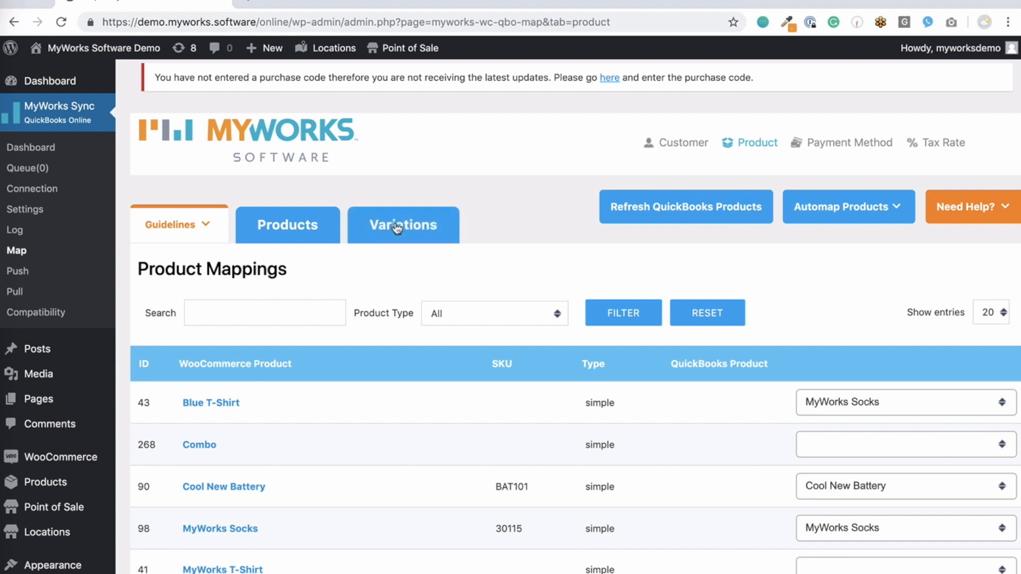
left_click(403, 225)
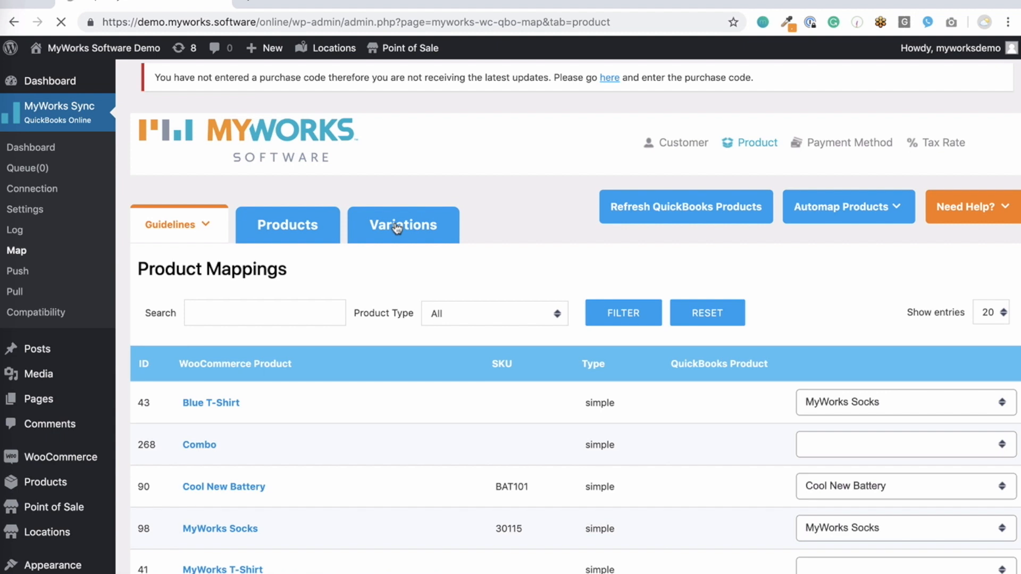
left_click(403, 225)
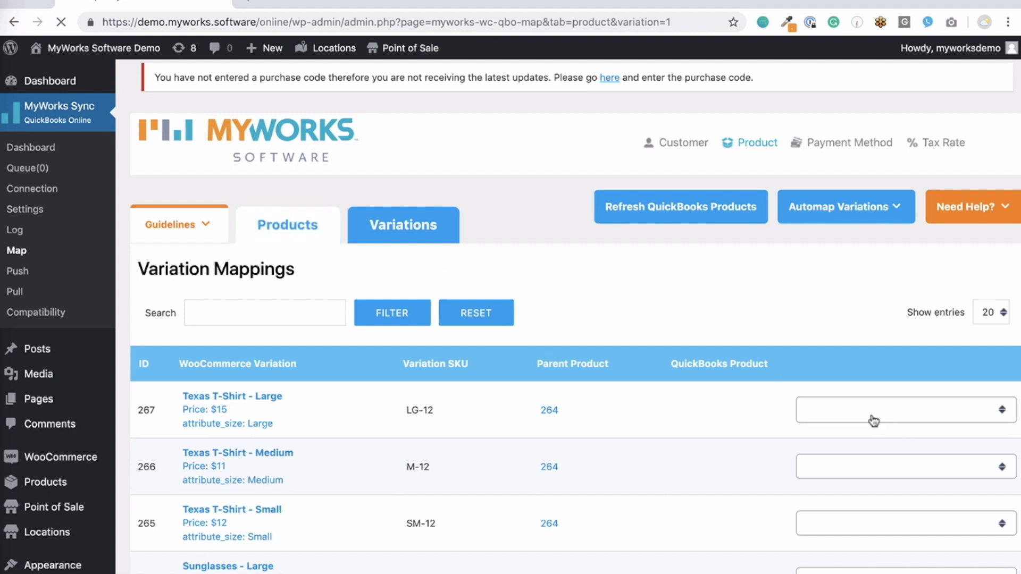
mouse_move(776, 427)
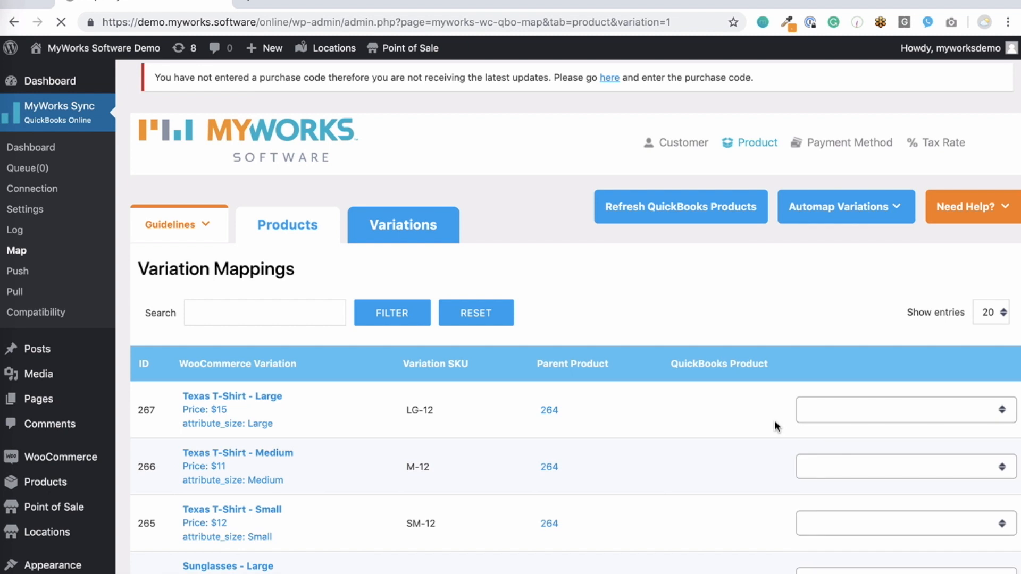
left_click(844, 206)
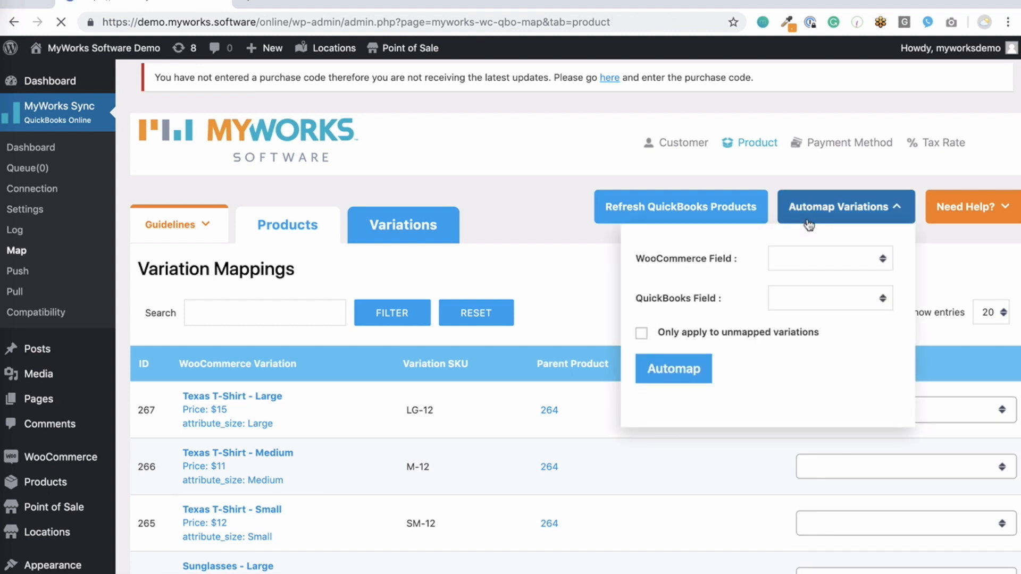
left_click(287, 225)
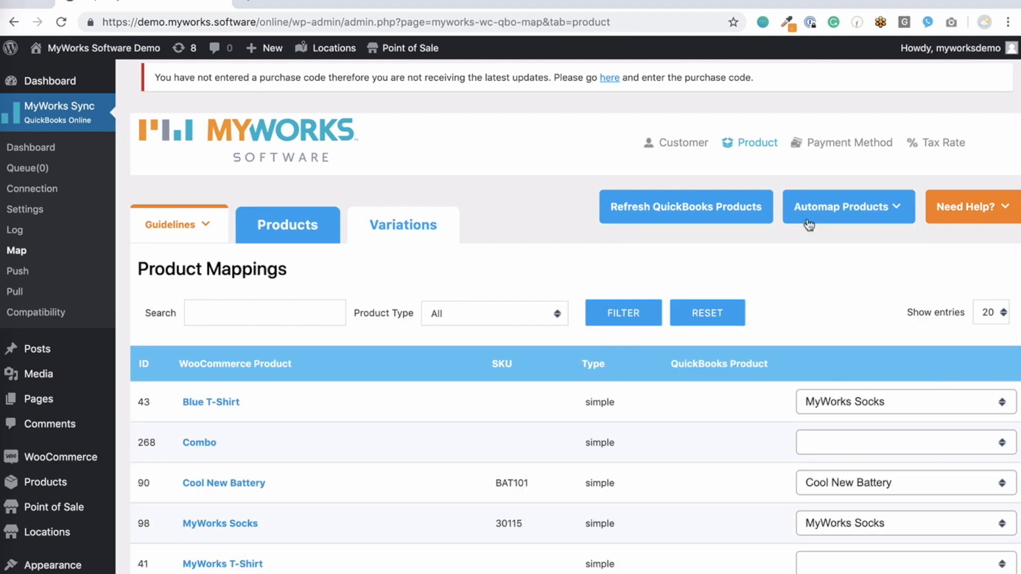
left_click(847, 206)
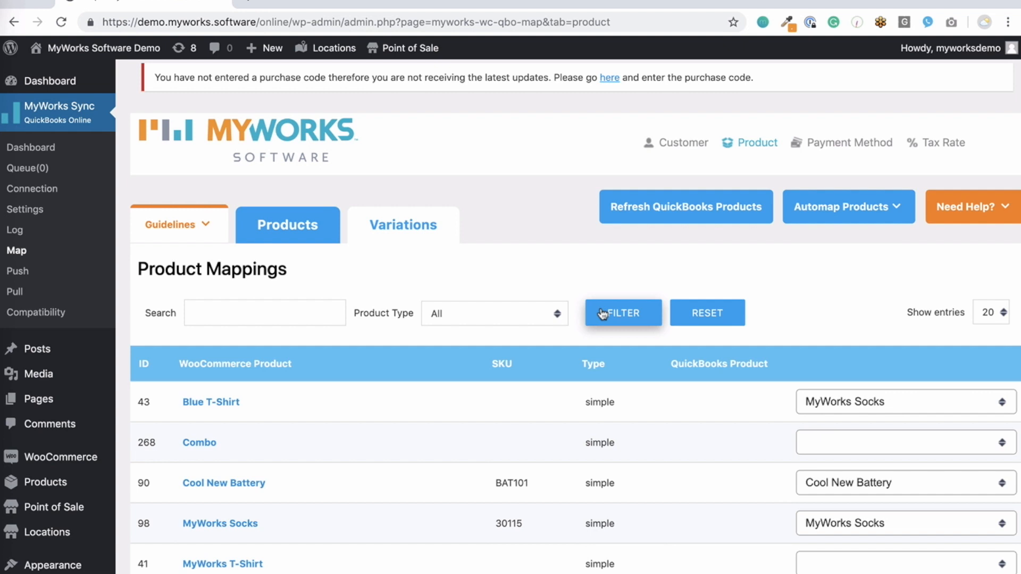
mouse_move(821, 291)
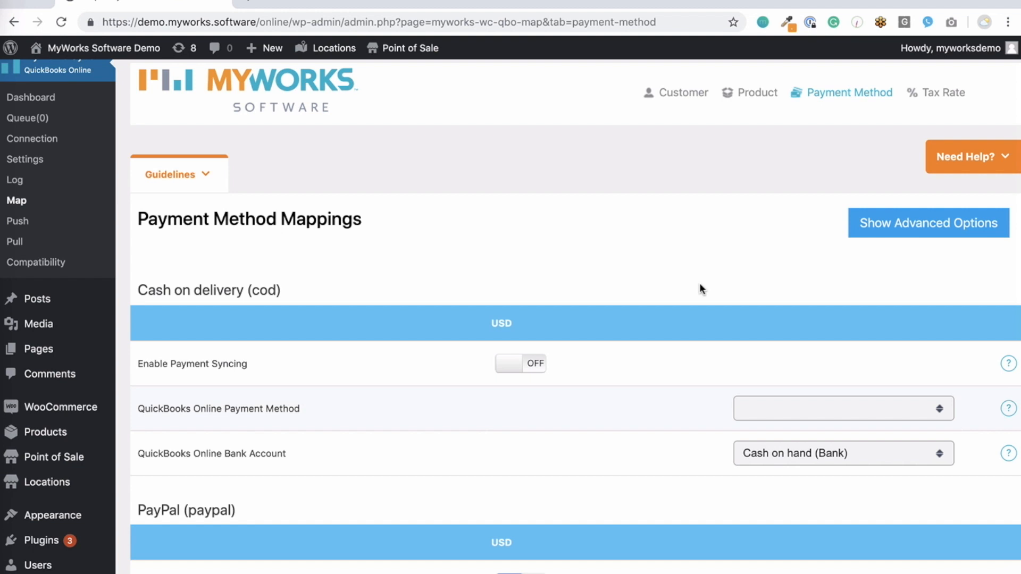
- Switch Enable Payment Syncing to ON for Cash on delivery (cod)
scroll("down", 3)
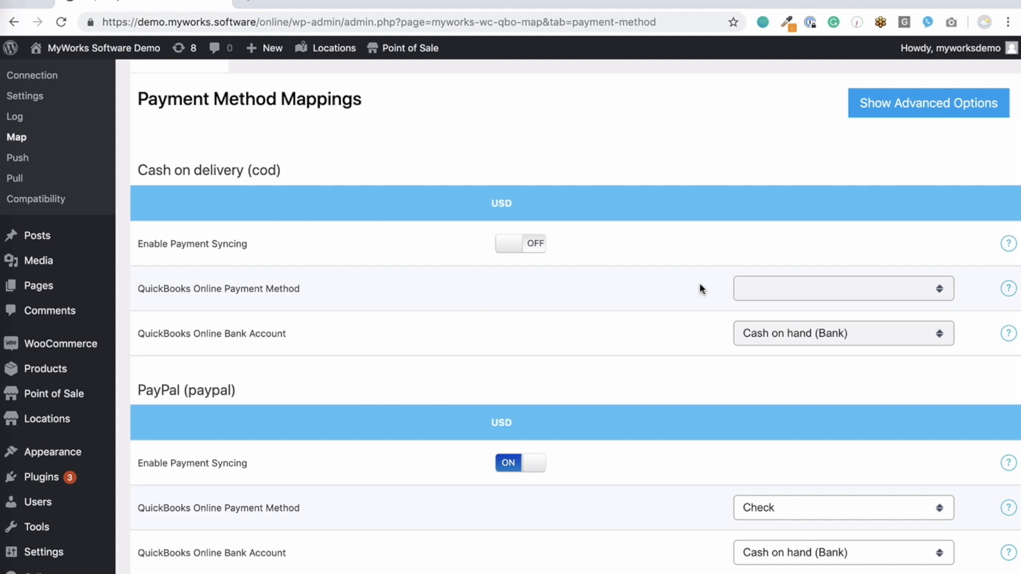
scroll("down", 3)
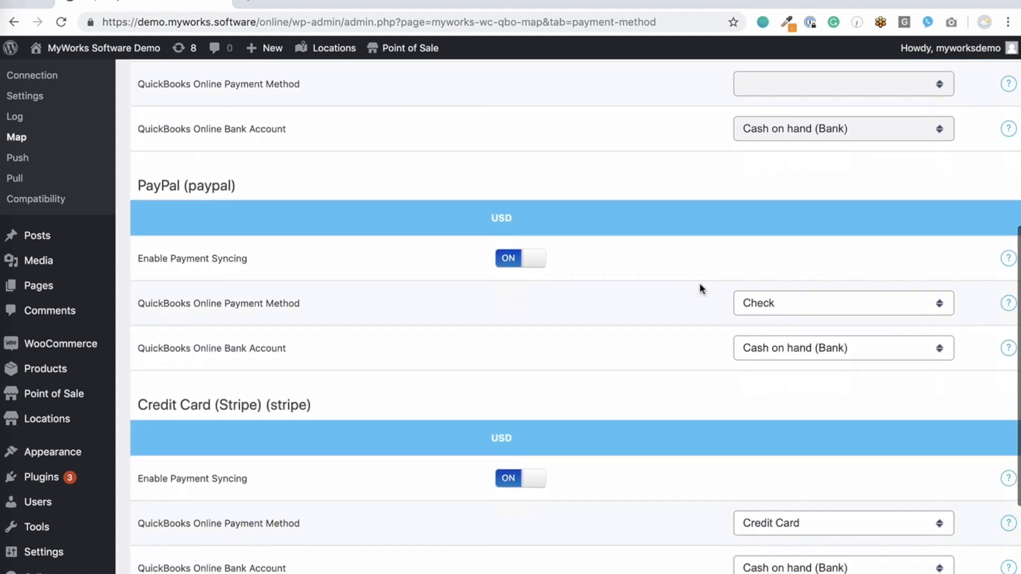
scroll("up", 3)
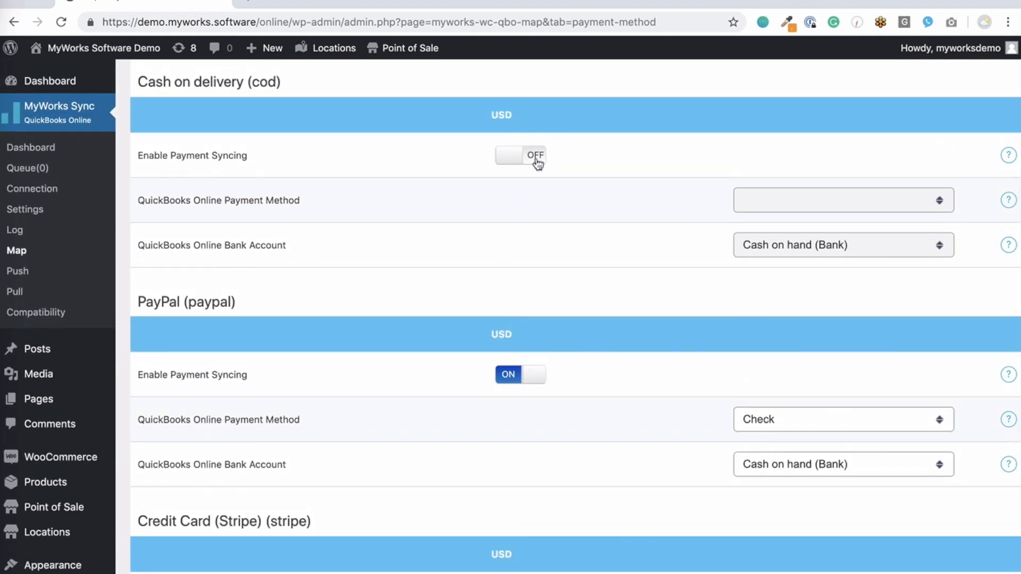
left_click(520, 154)
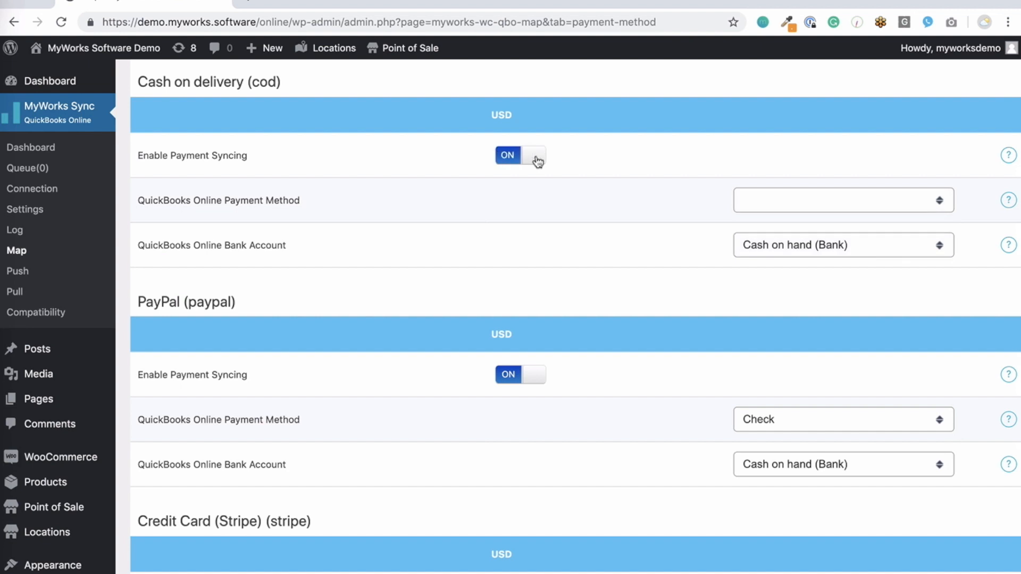
mouse_move(551, 253)
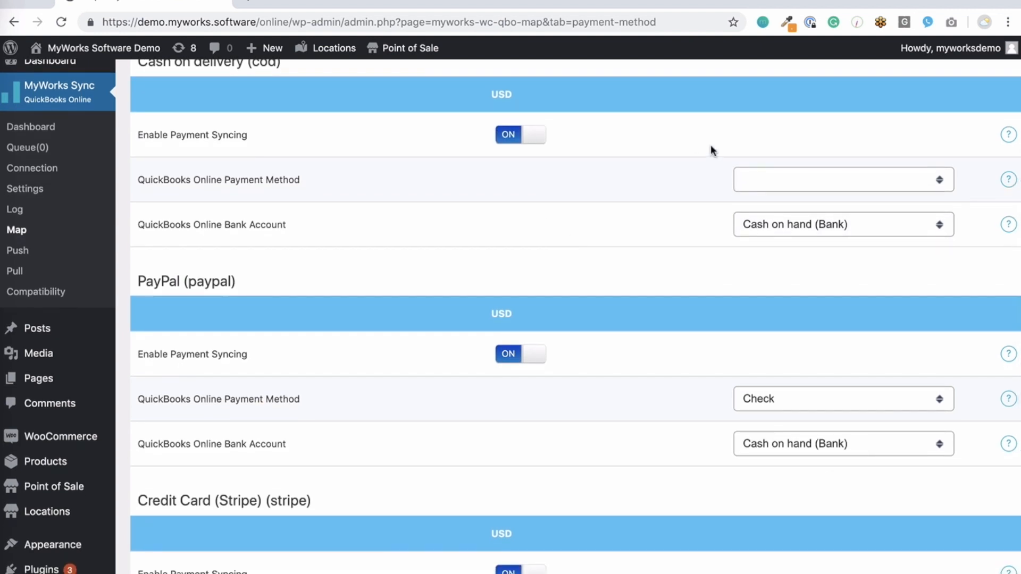
left_click(842, 179)
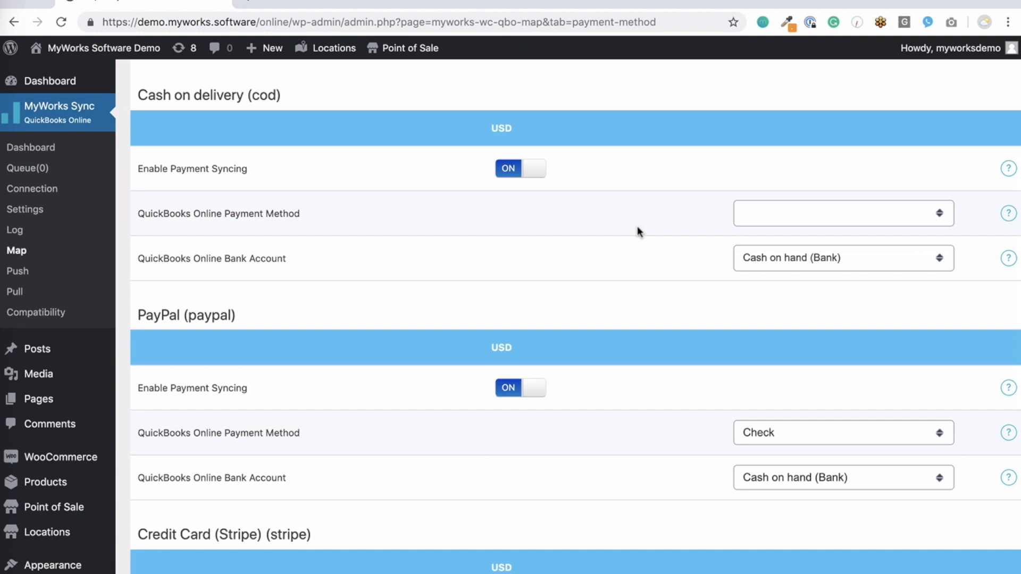
mouse_move(755, 264)
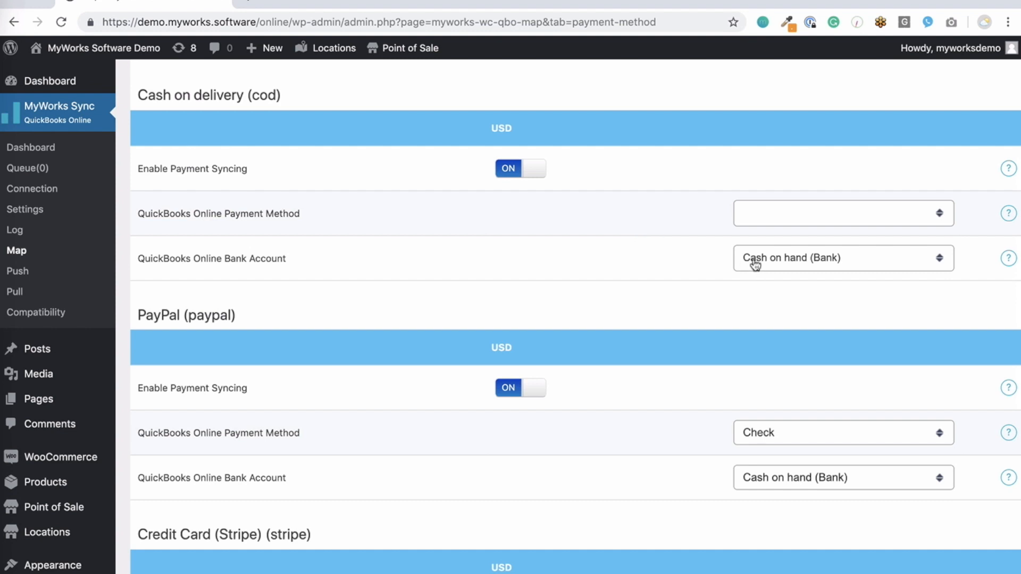
mouse_move(788, 270)
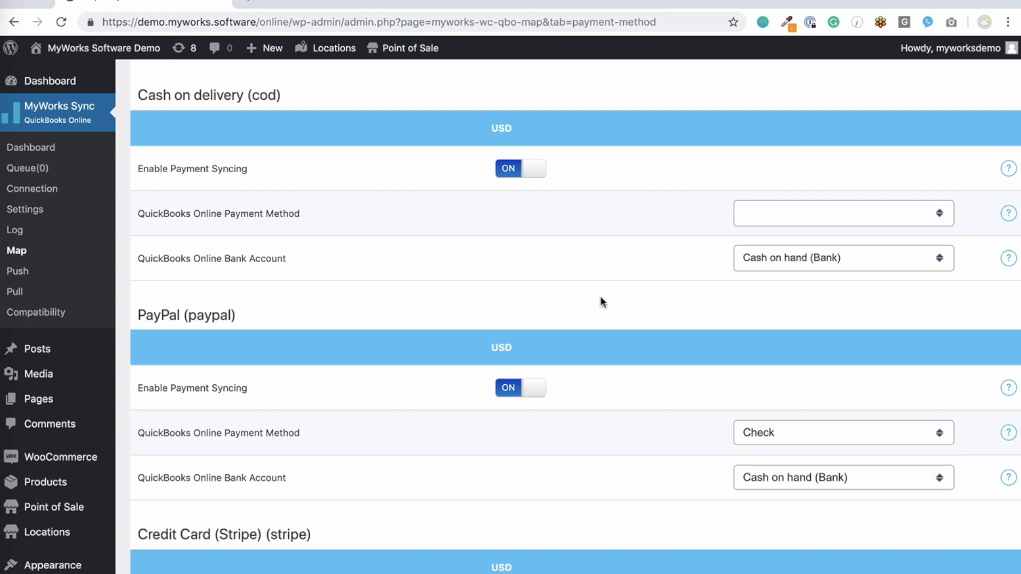
scroll("down", 3)
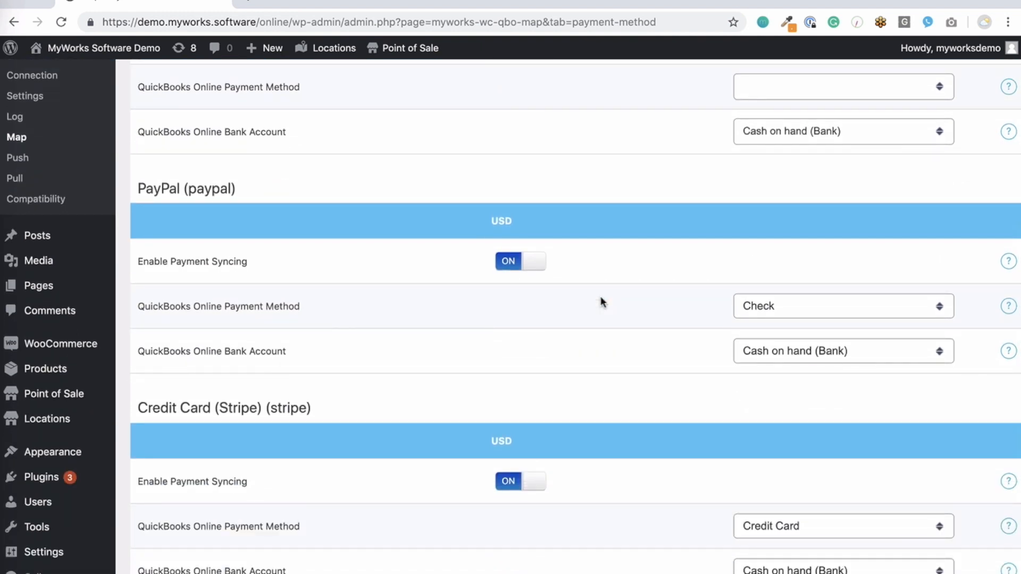
scroll("up", 3)
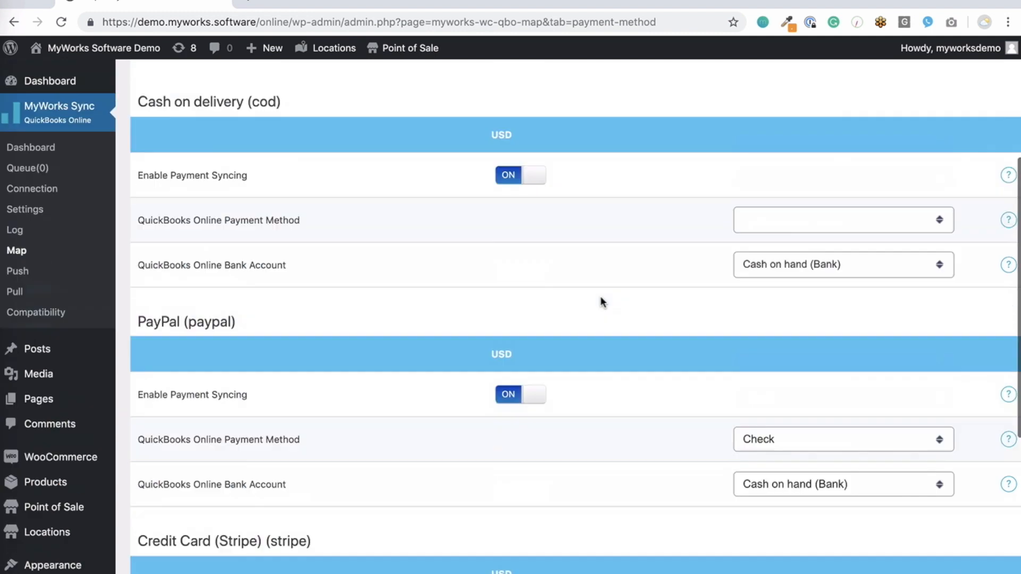
- Open the Tax Rate tab to view the Florida and Florida County tax mappings
left_click(943, 128)
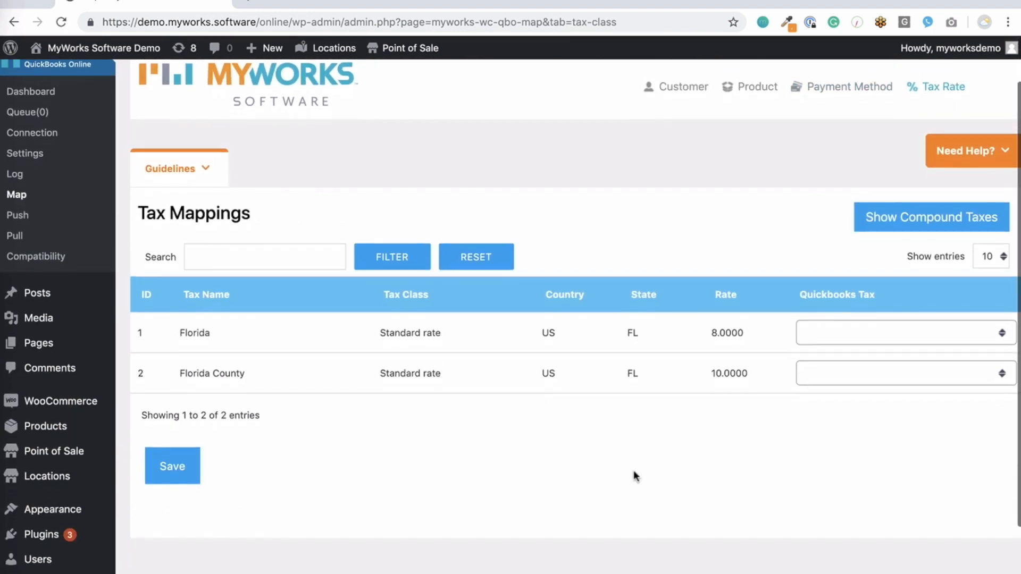
scroll("down", 3)
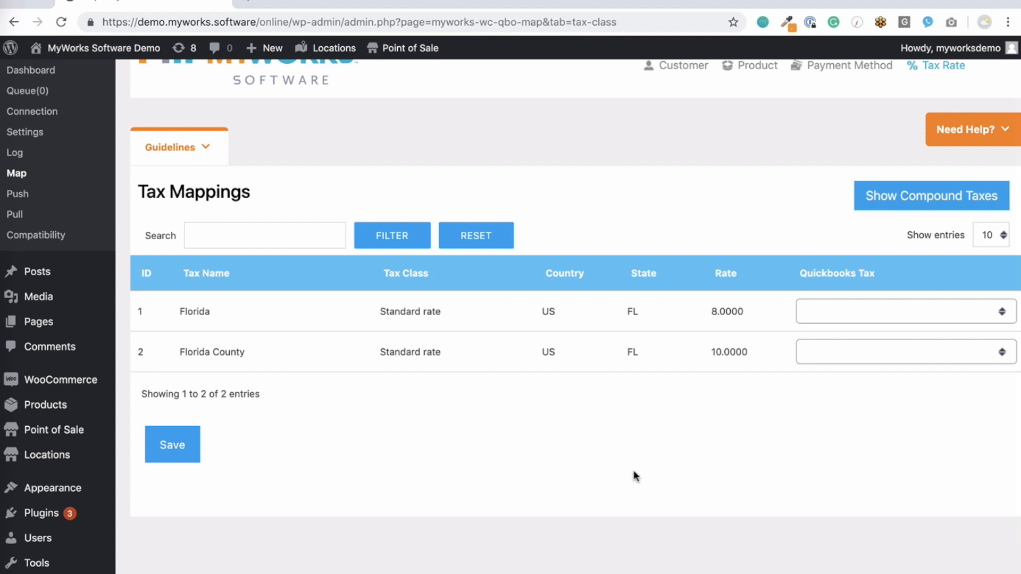
scroll("up", 3)
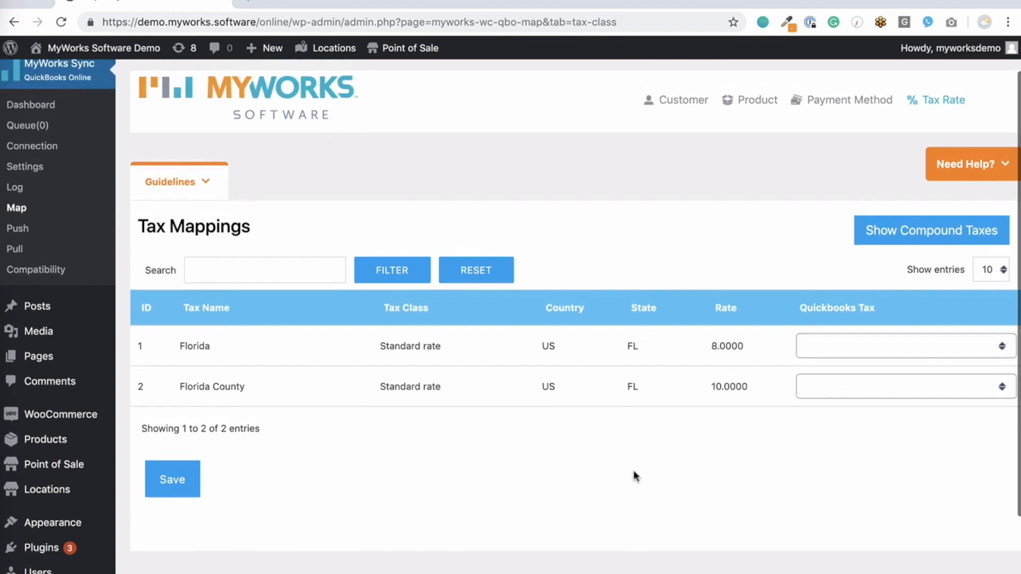